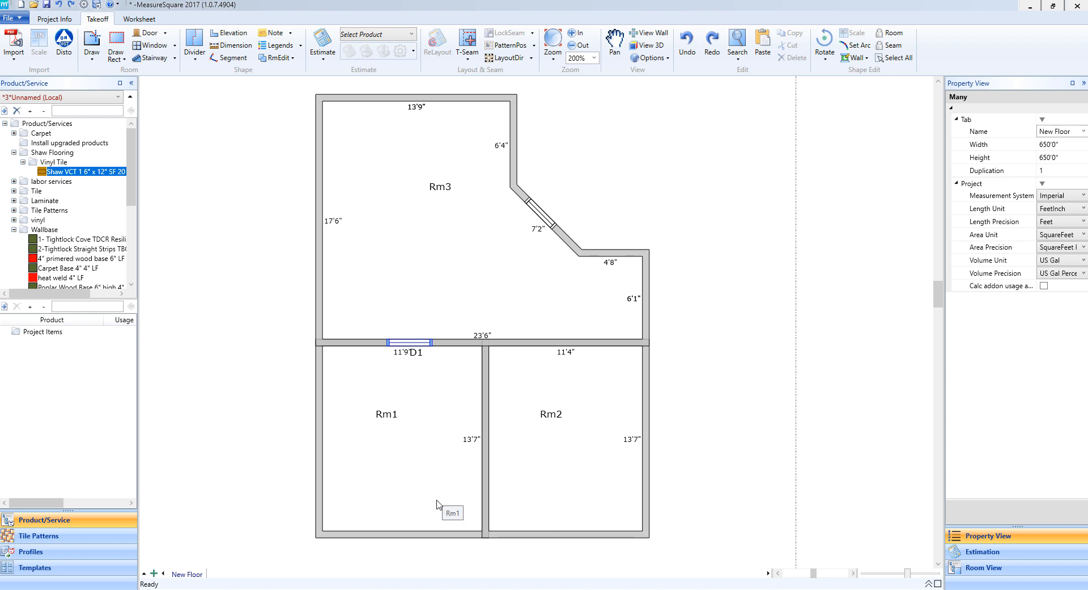
pyautogui.moveTo(451, 510)
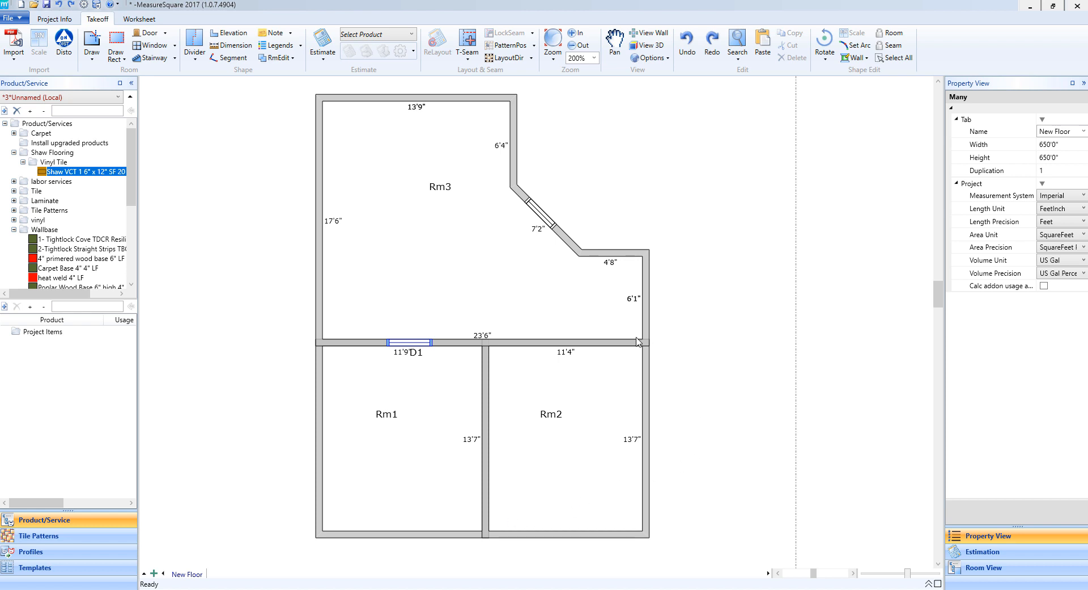
pyautogui.moveTo(722, 395)
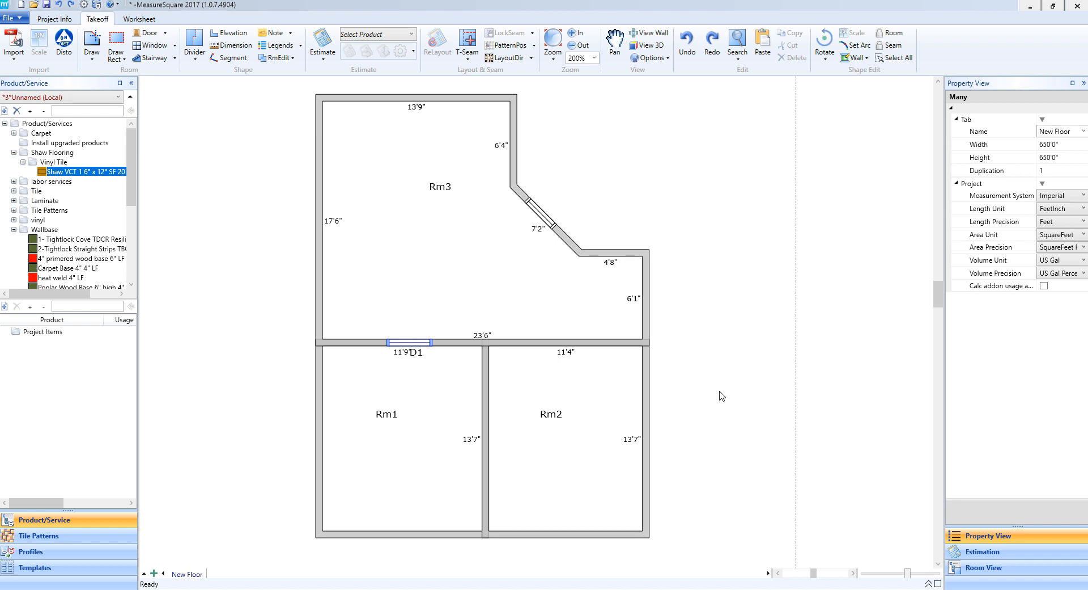
pyautogui.moveTo(702, 397)
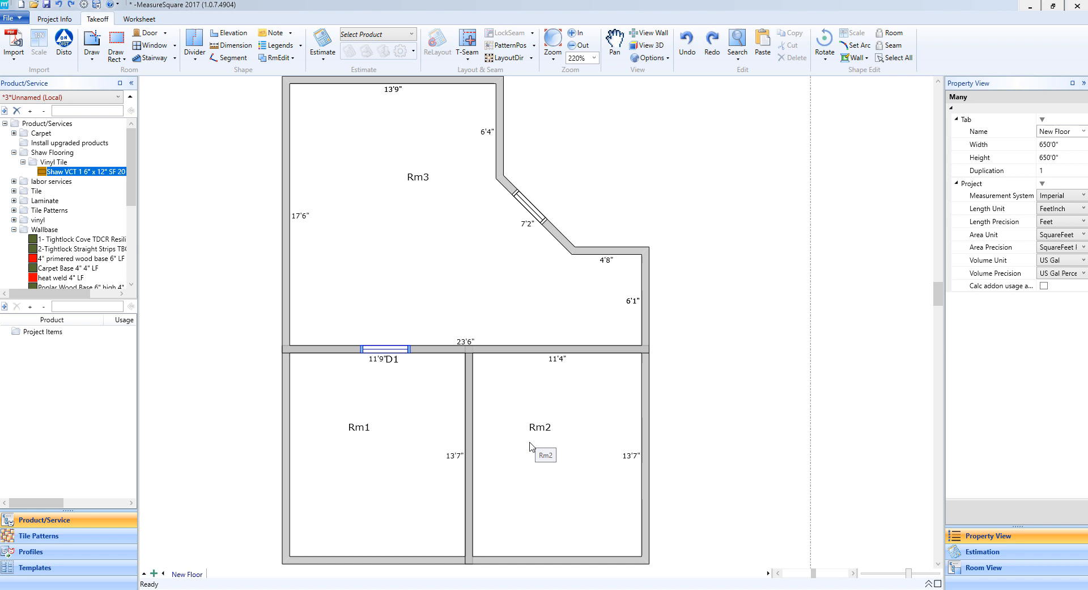
pyautogui.moveTo(534, 432)
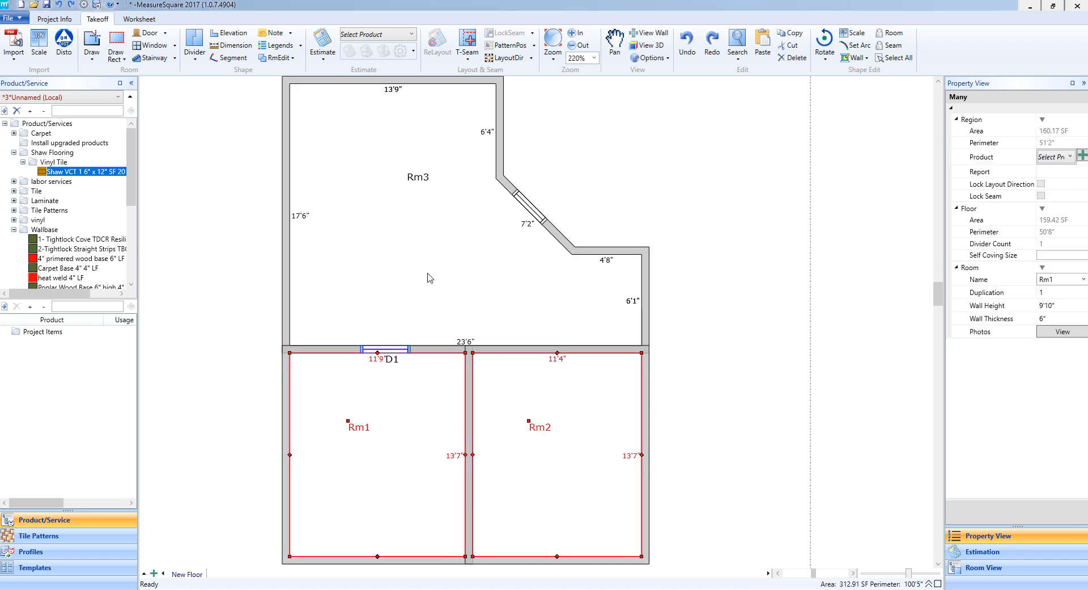
# Select Rm3 with the other rooms and merge them into one 634.40 SF room, Rm2.
pyautogui.click(430, 277)
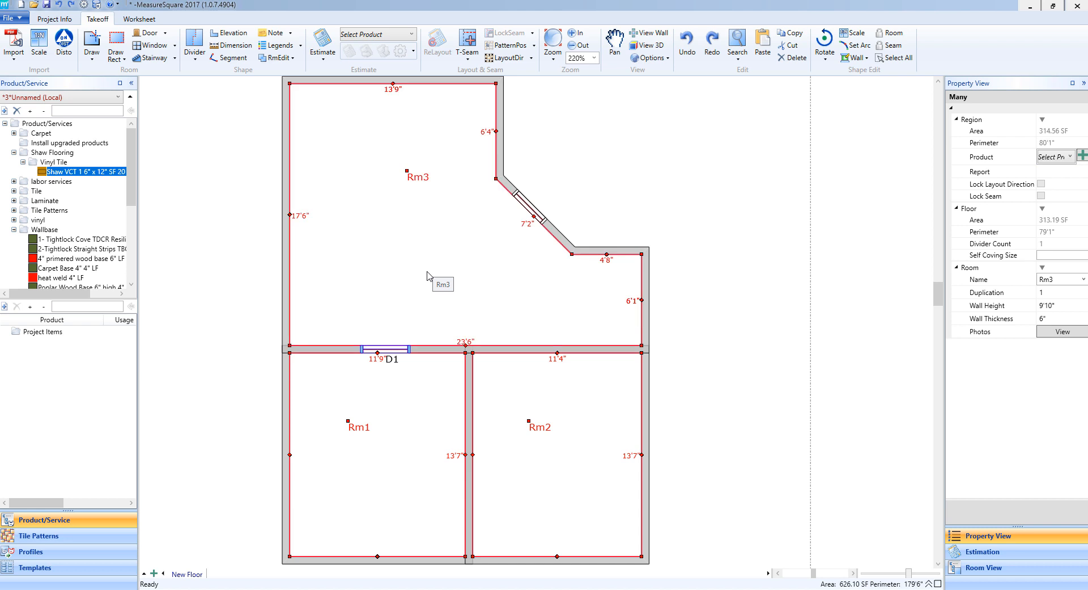
pyautogui.moveTo(566, 443)
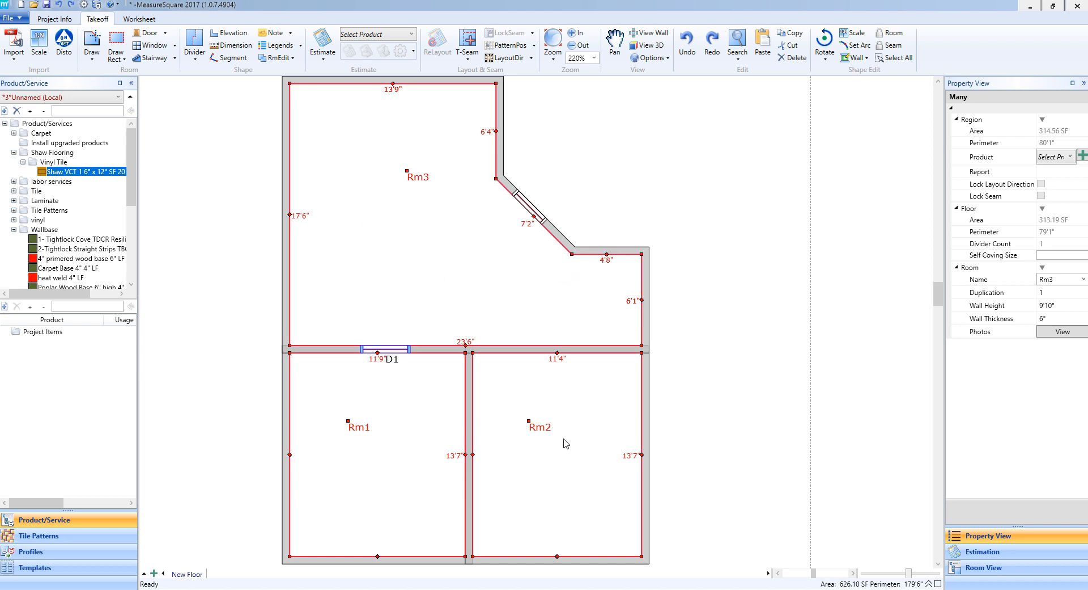
pyautogui.moveTo(565, 444)
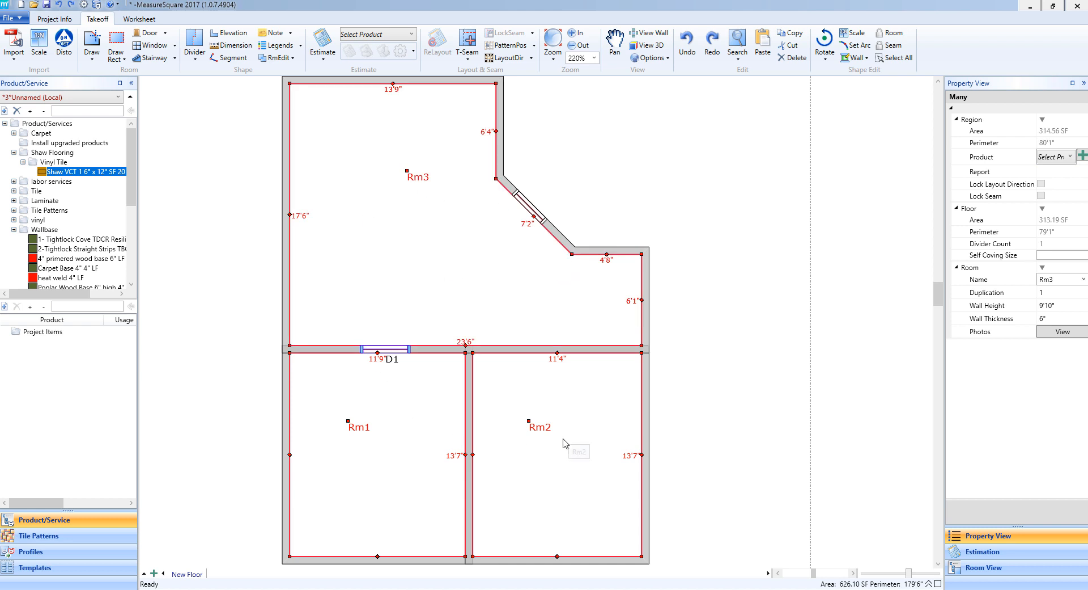
pyautogui.moveTo(370, 370)
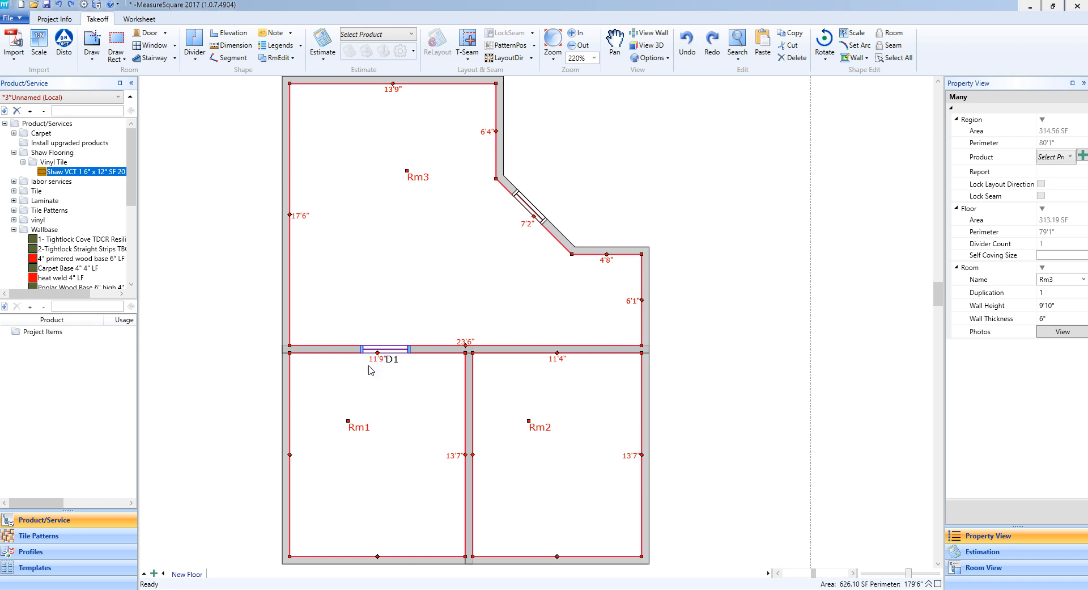
pyautogui.moveTo(381, 377)
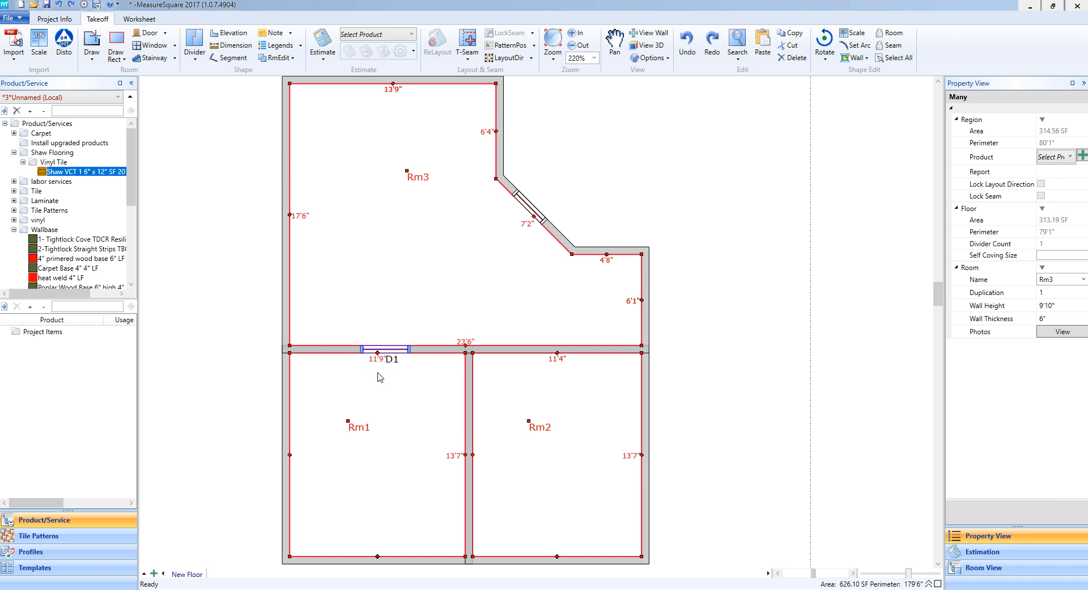
pyautogui.moveTo(447, 423)
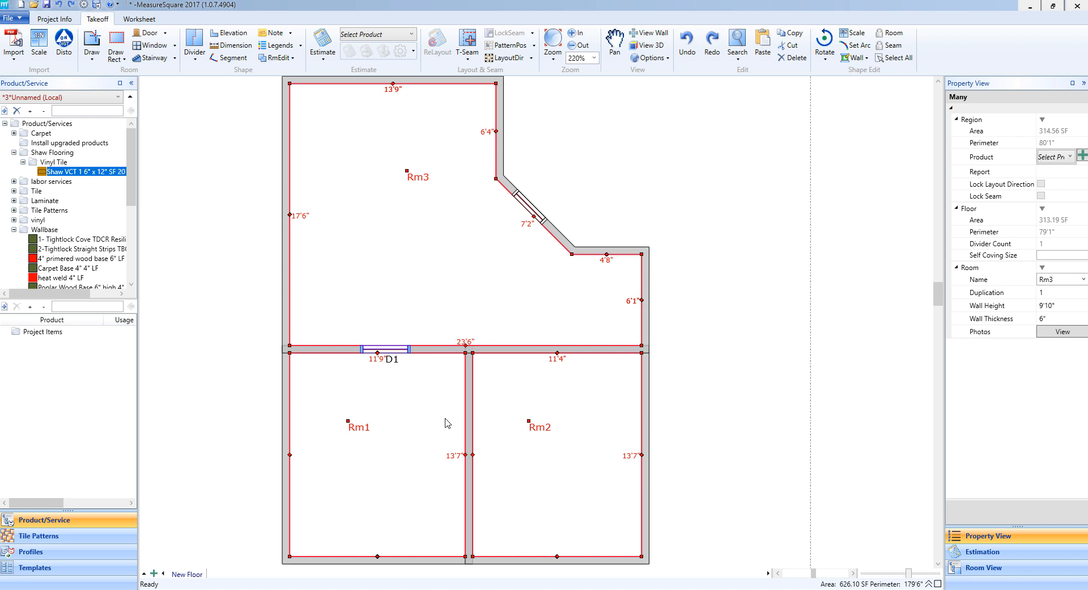
pyautogui.moveTo(481, 421)
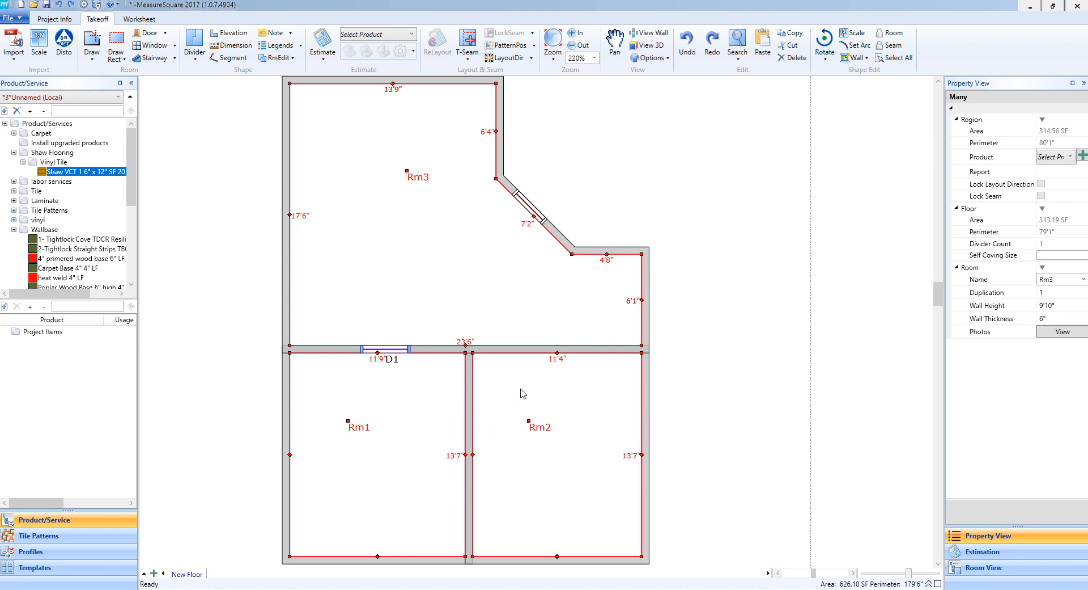
pyautogui.moveTo(526, 386)
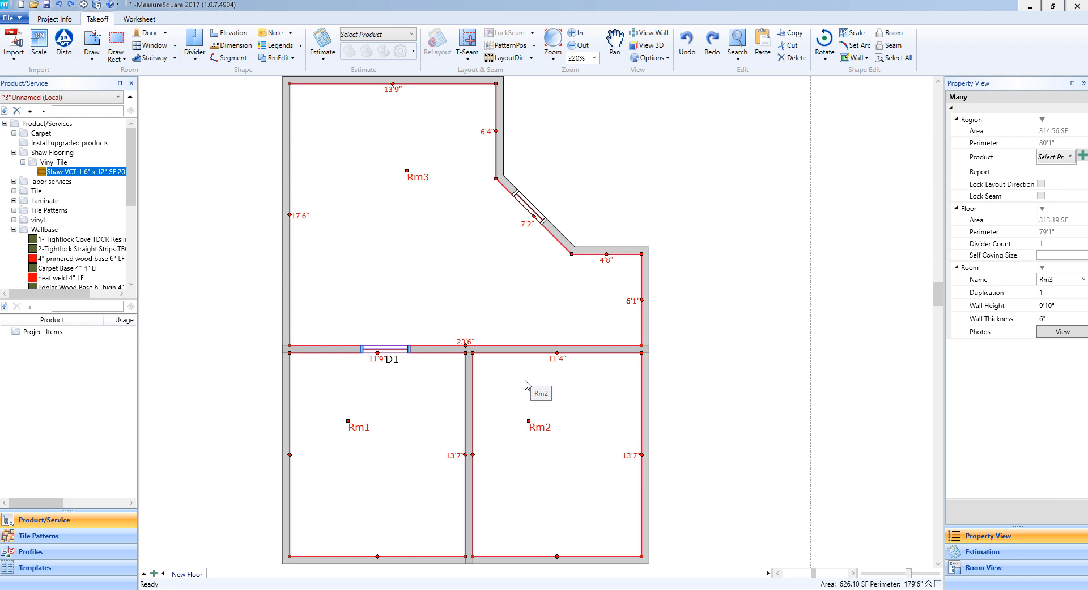
pyautogui.moveTo(291, 65)
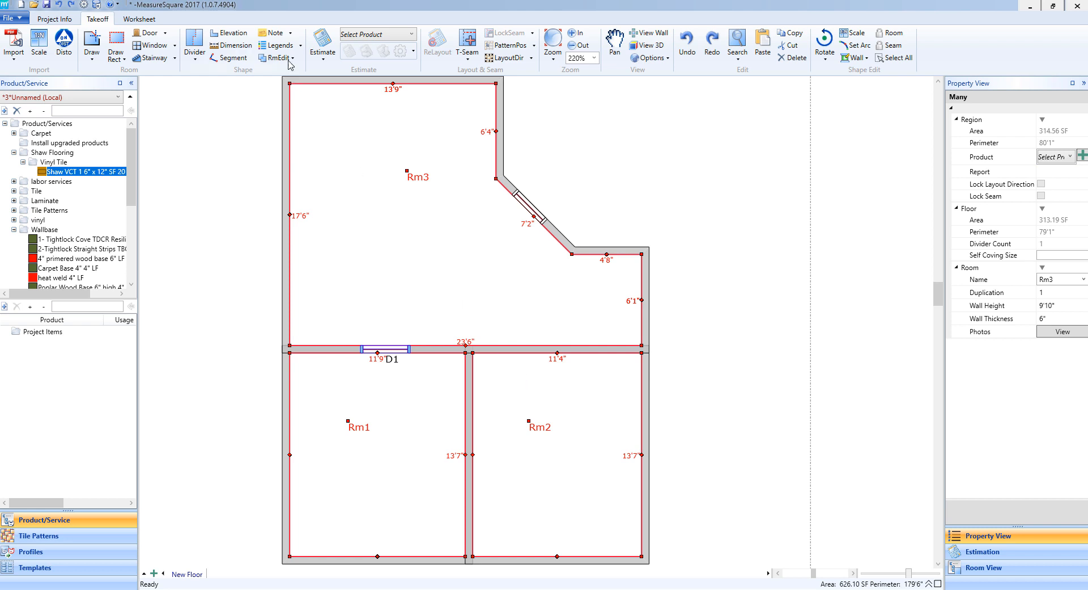
pyautogui.click(276, 58)
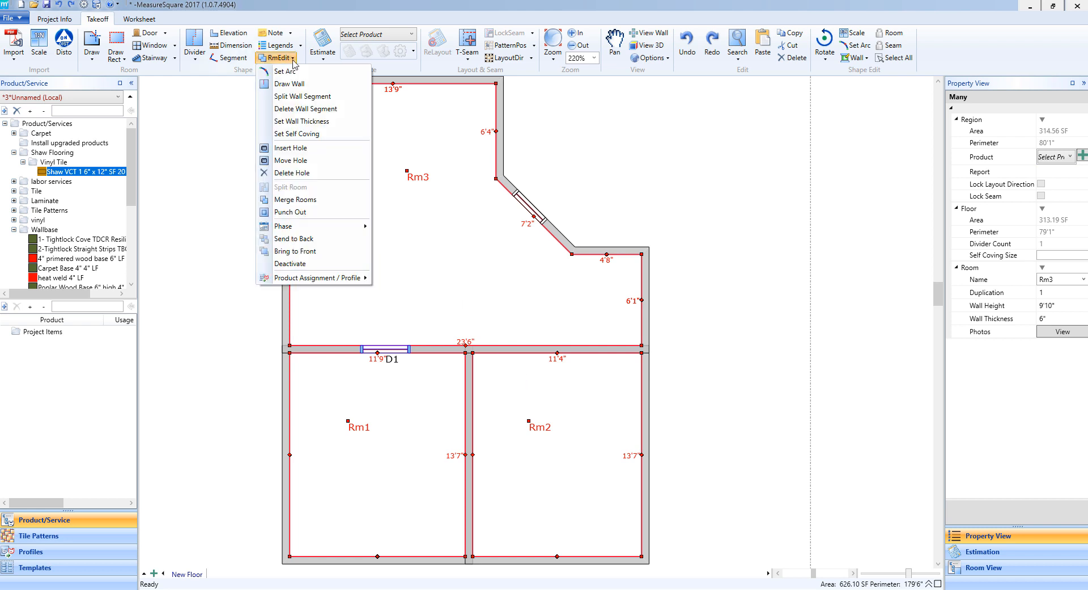
pyautogui.click(294, 200)
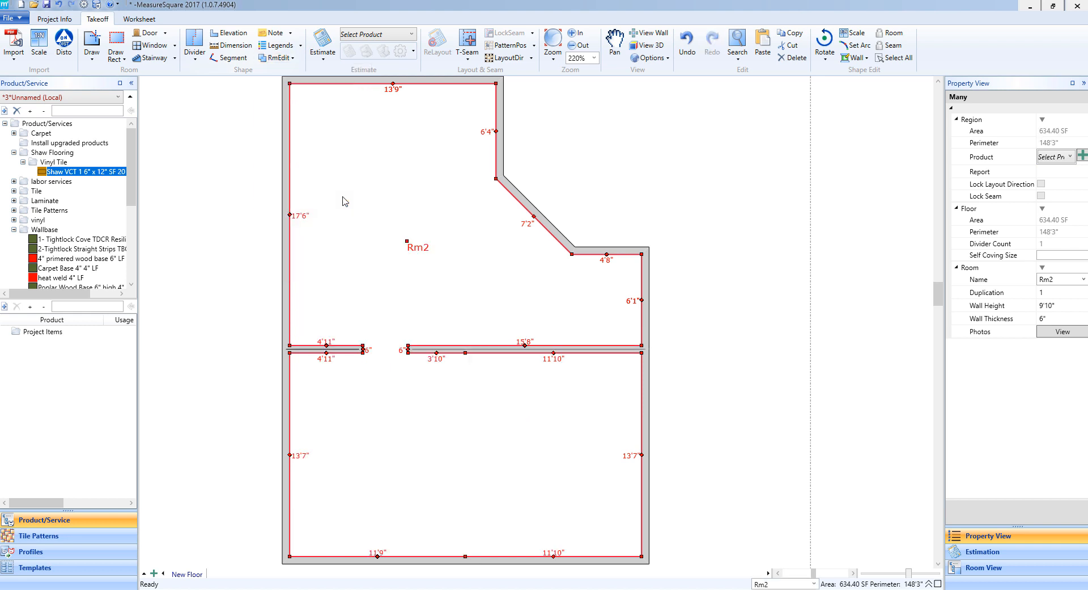
pyautogui.moveTo(536, 288)
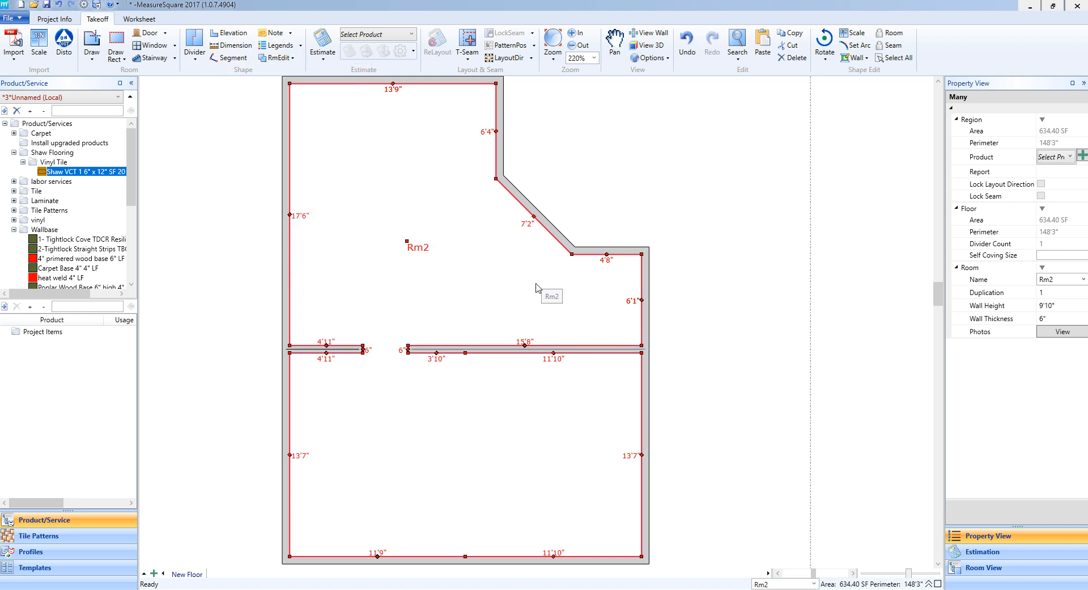
pyautogui.moveTo(322, 451)
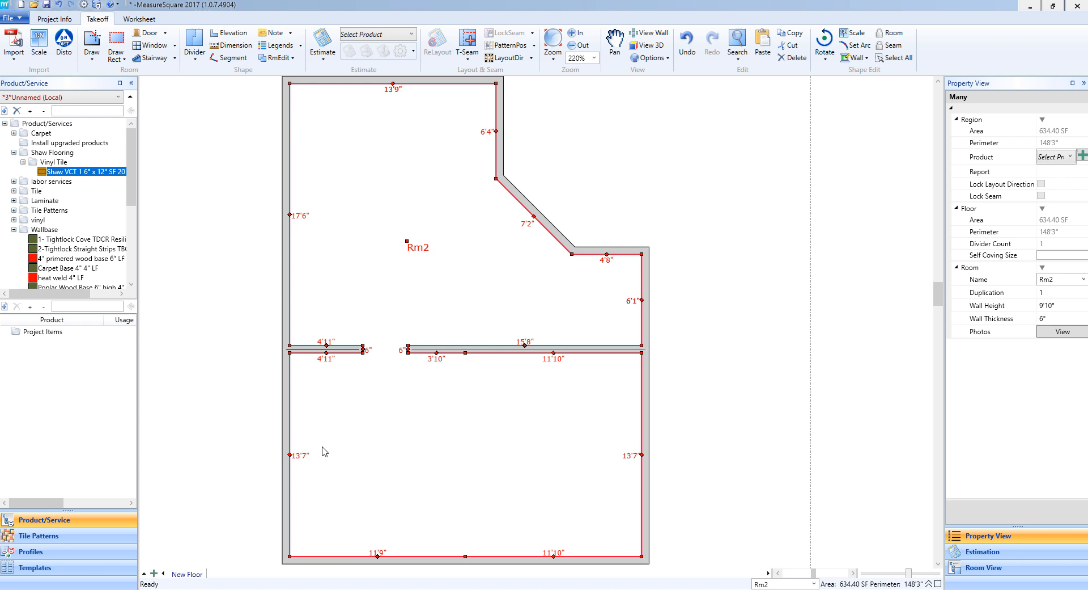
pyautogui.moveTo(372, 364)
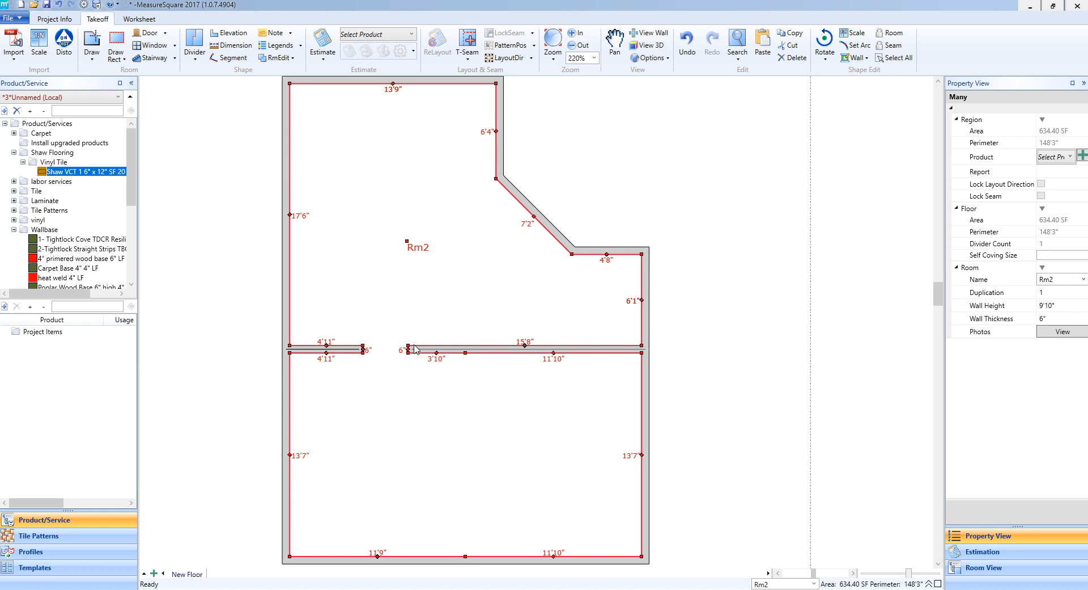
pyautogui.moveTo(378, 347)
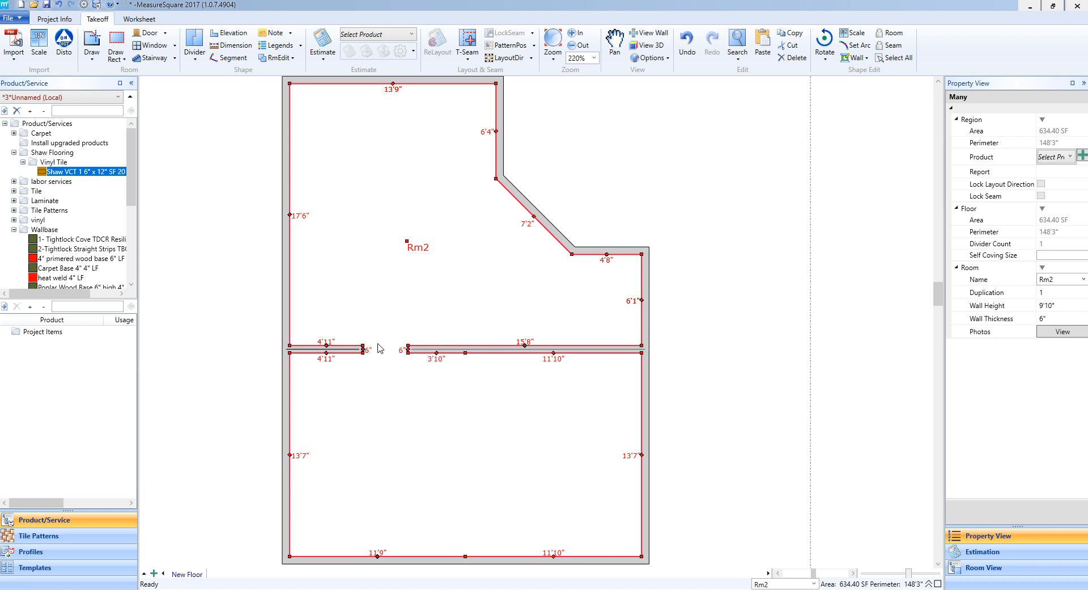
pyautogui.moveTo(392, 370)
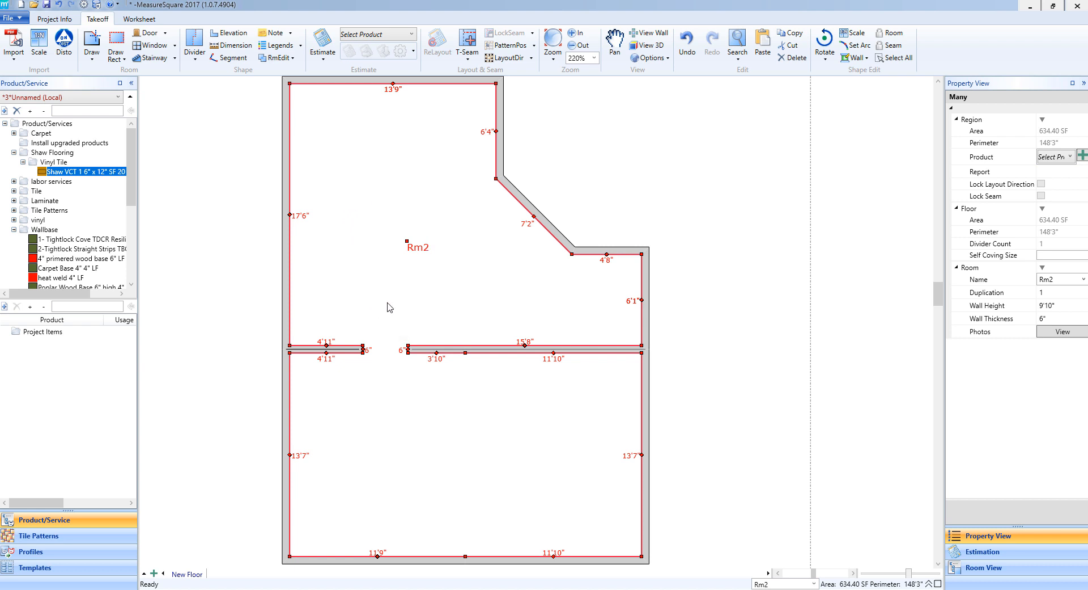
pyautogui.moveTo(517, 354)
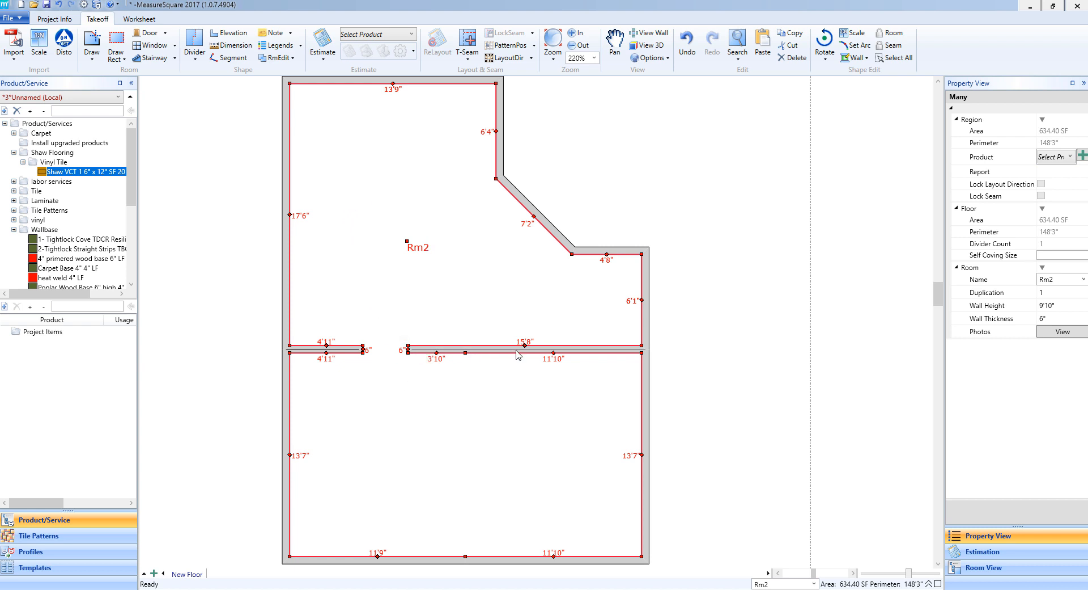
pyautogui.moveTo(545, 394)
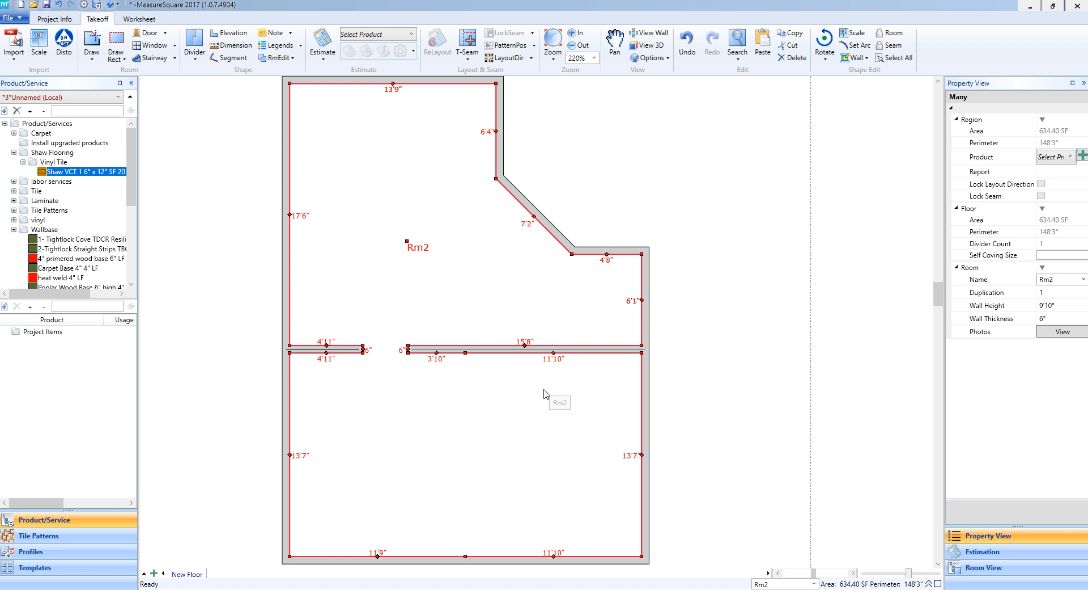